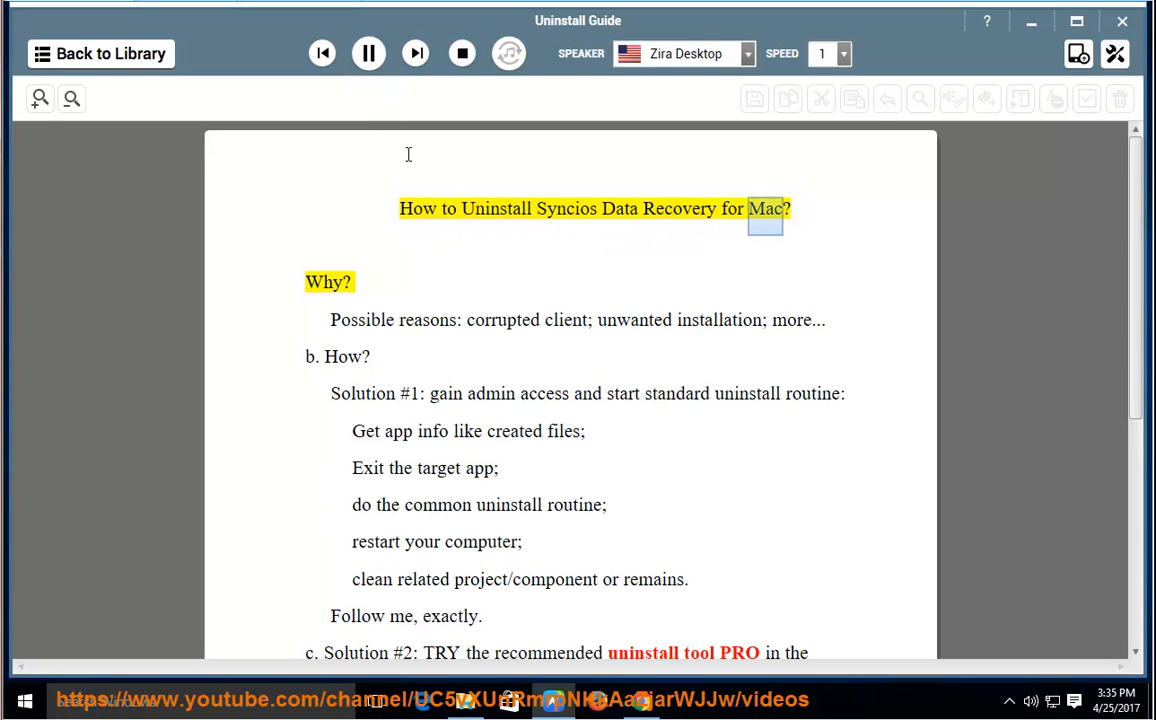
Step: Start read-aloud of the Uninstall Guide from its title through the reasons and Solution #1 steps
click(368, 52)
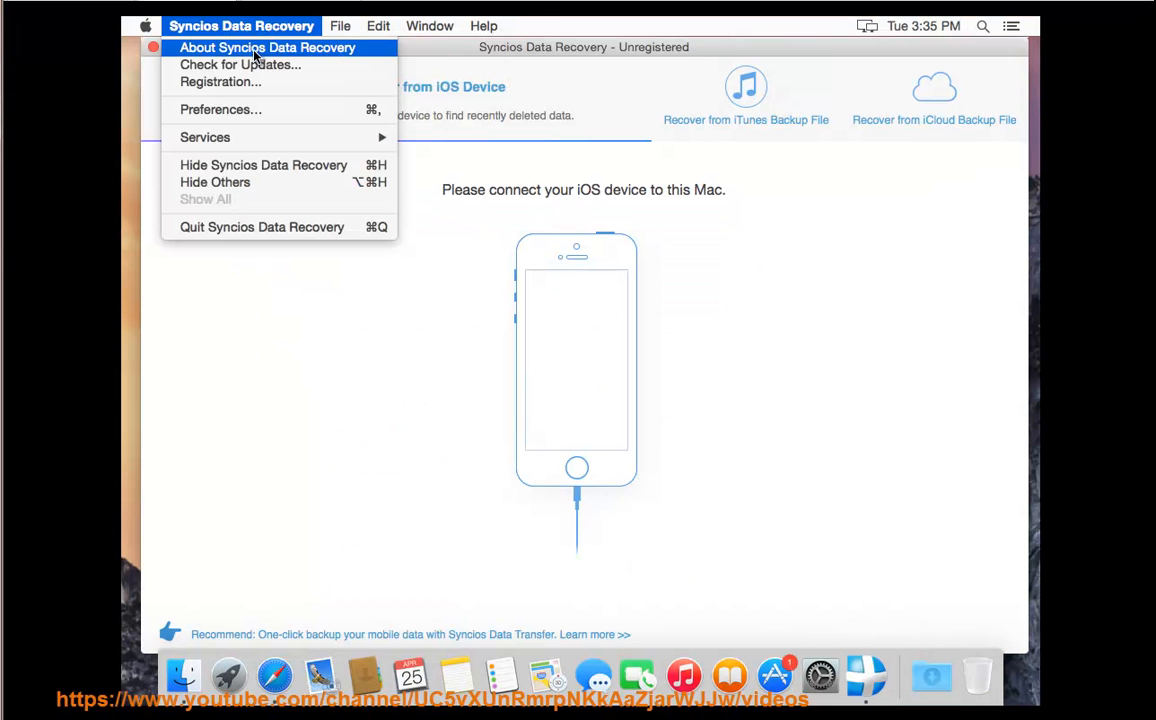
click(268, 48)
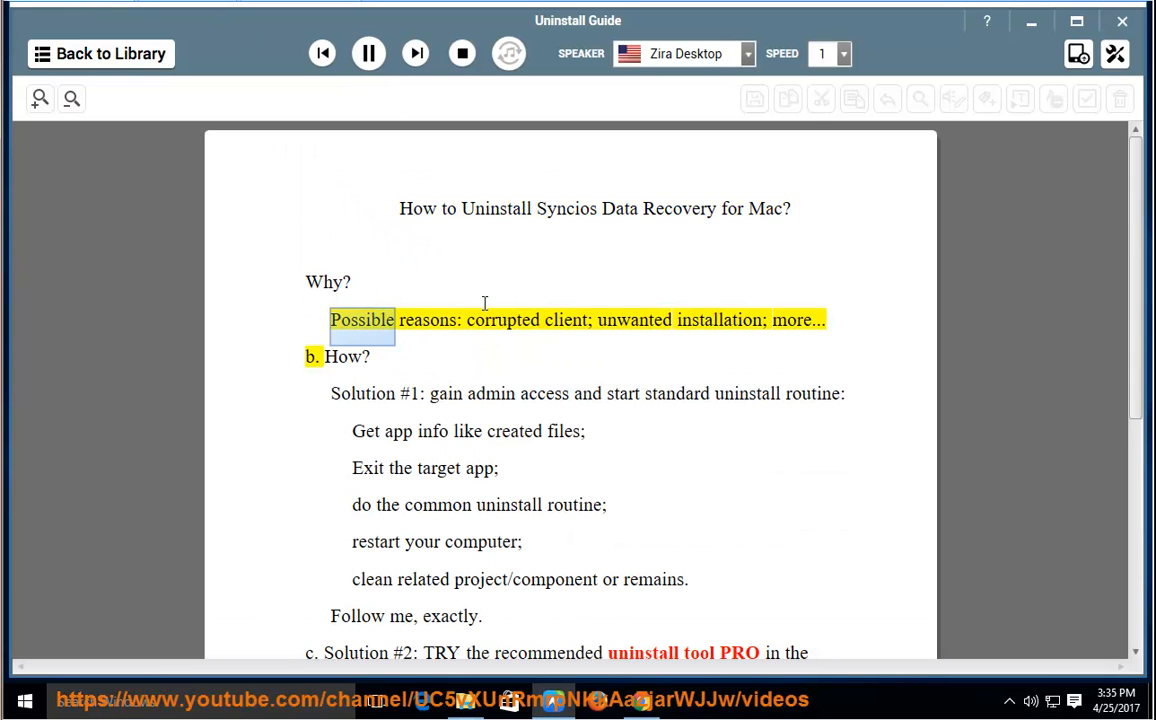
double_click(566, 320)
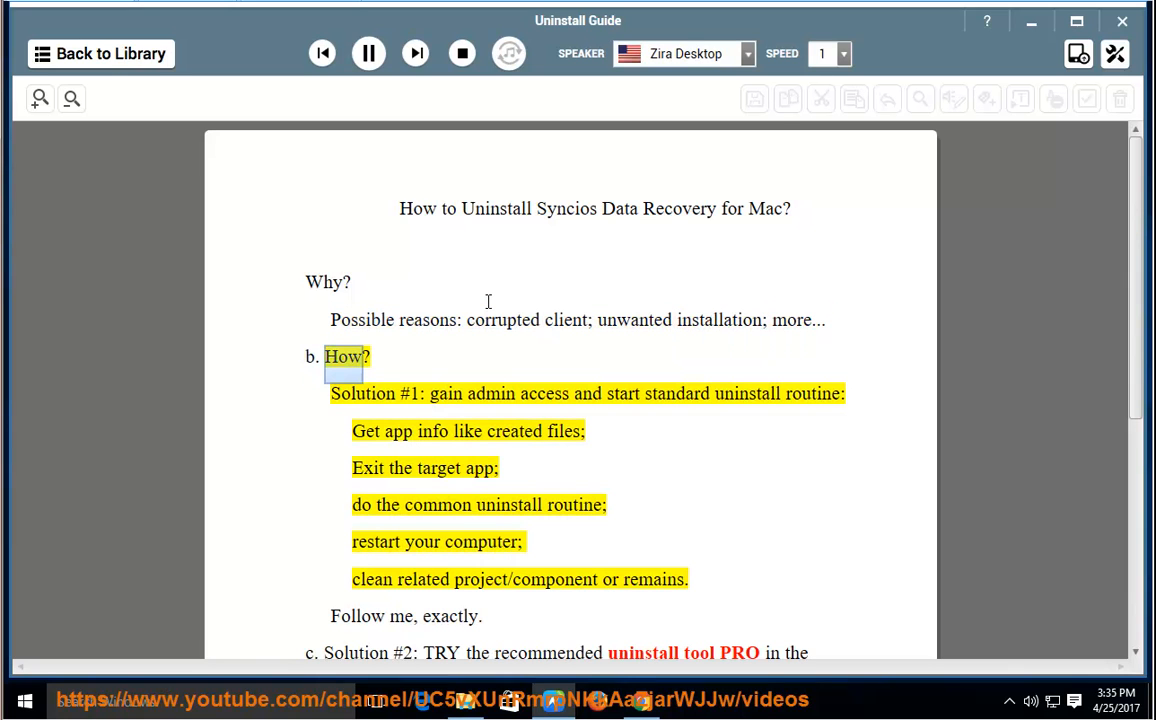
Step: Continue read-aloud through Solution #2 down to the closing Tip about further assistance
double_click(488, 392)
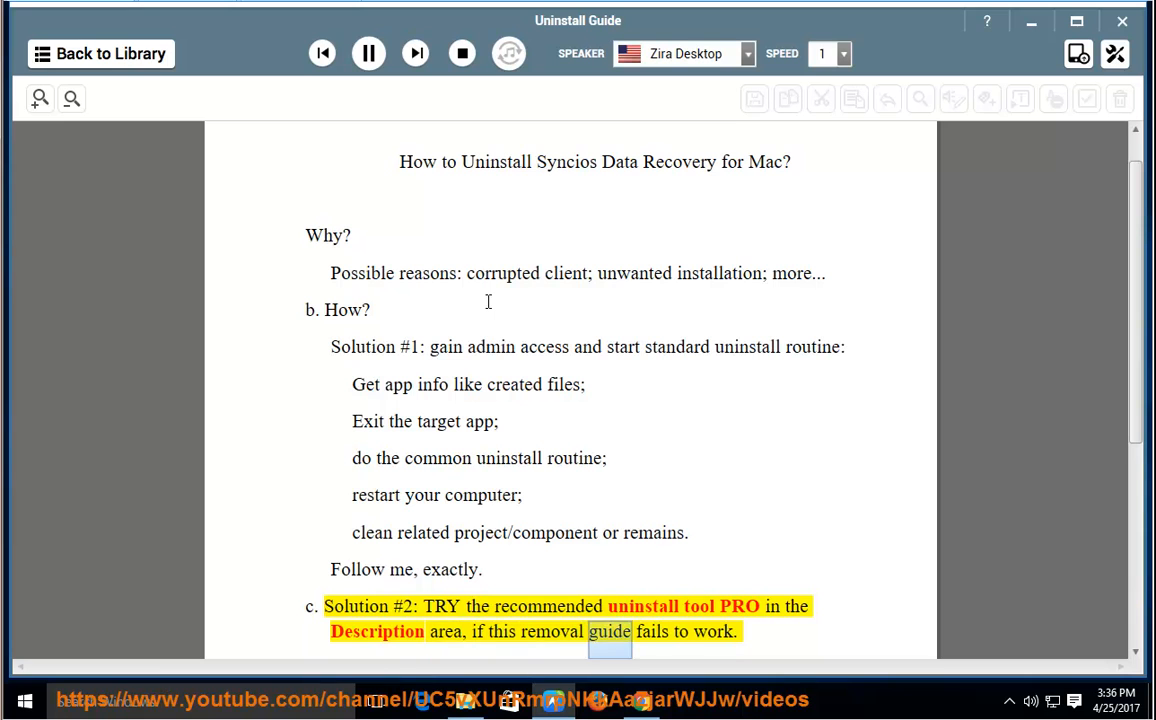
scroll(down, 3)
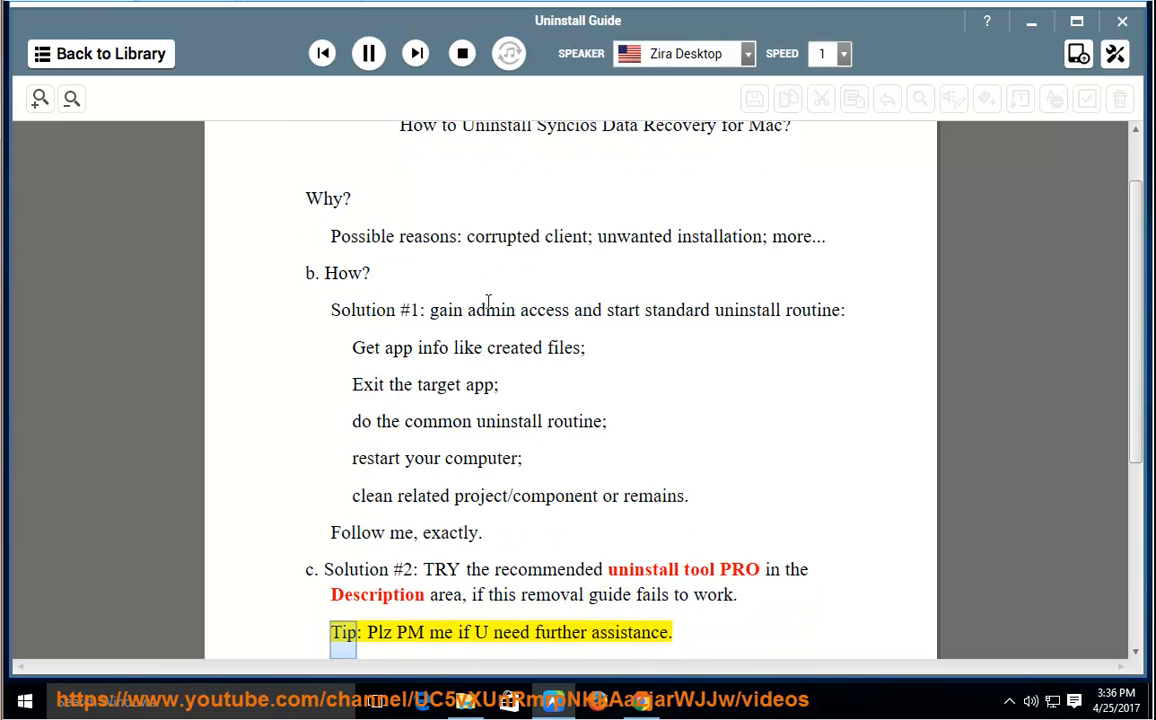